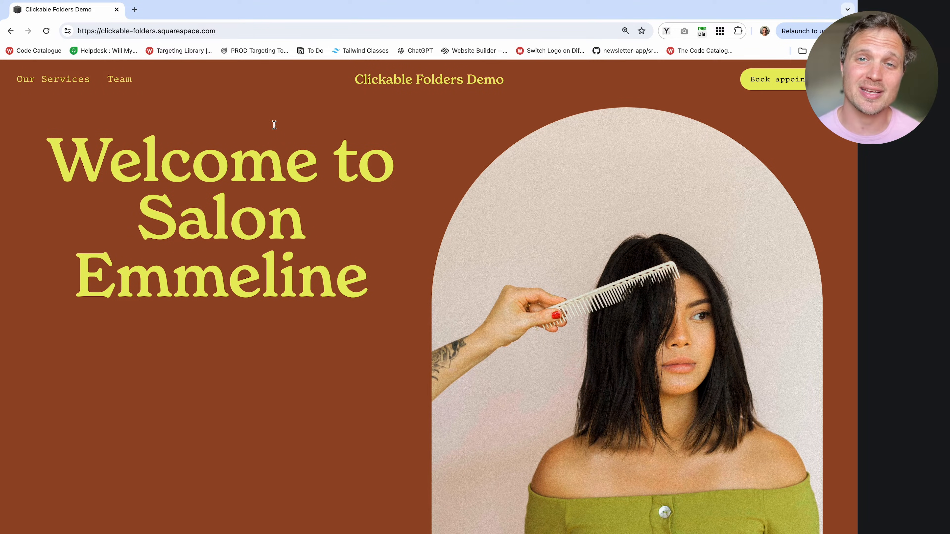
mouse_move(270, 125)
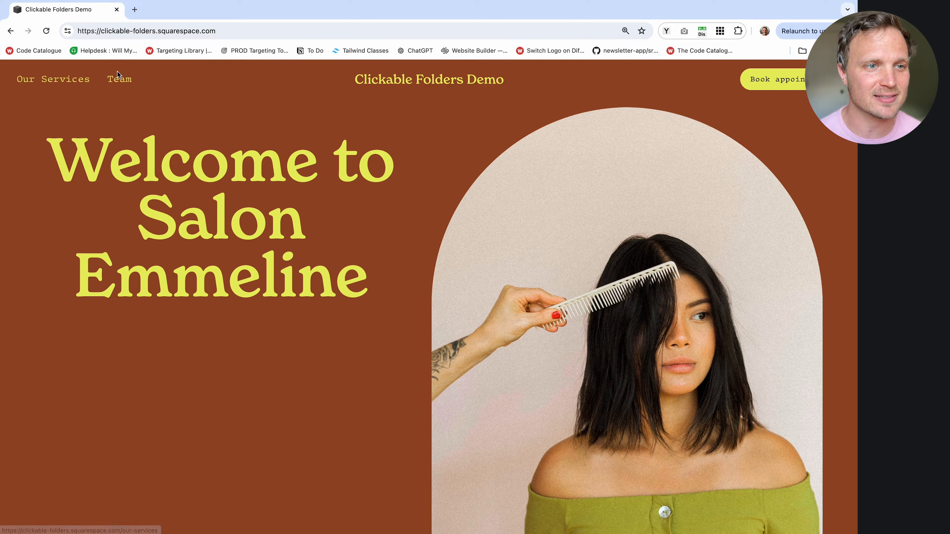
Open Our services from the live header, then check whether the Team dropdown title links anywhere.
click(53, 78)
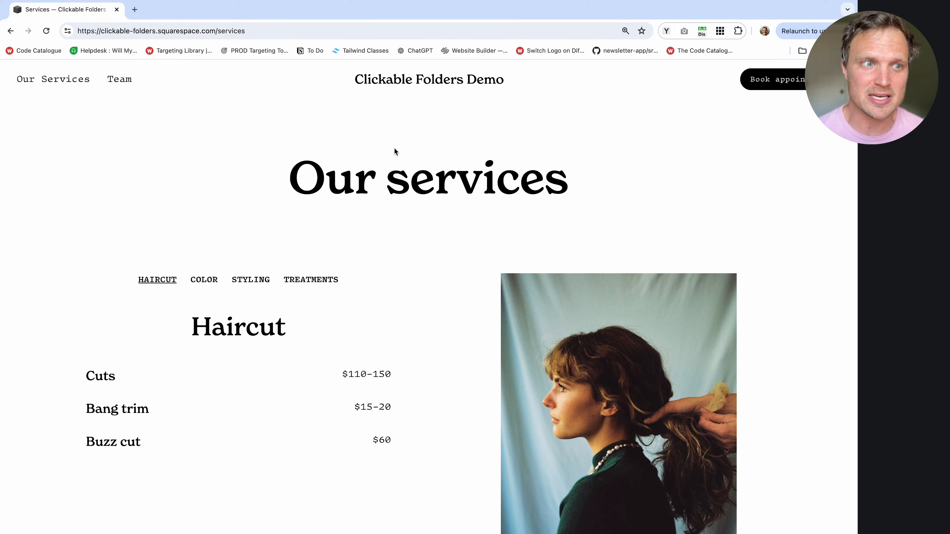
click(119, 79)
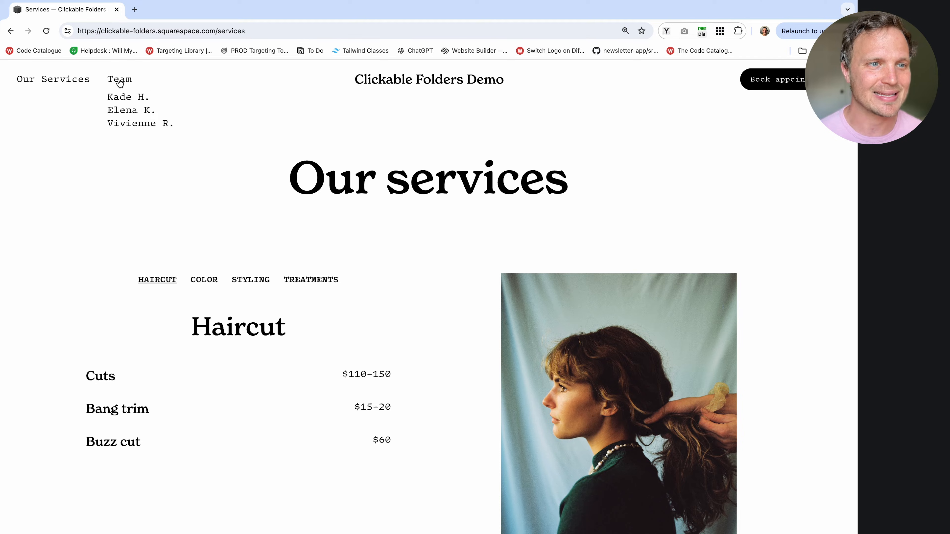
click(119, 79)
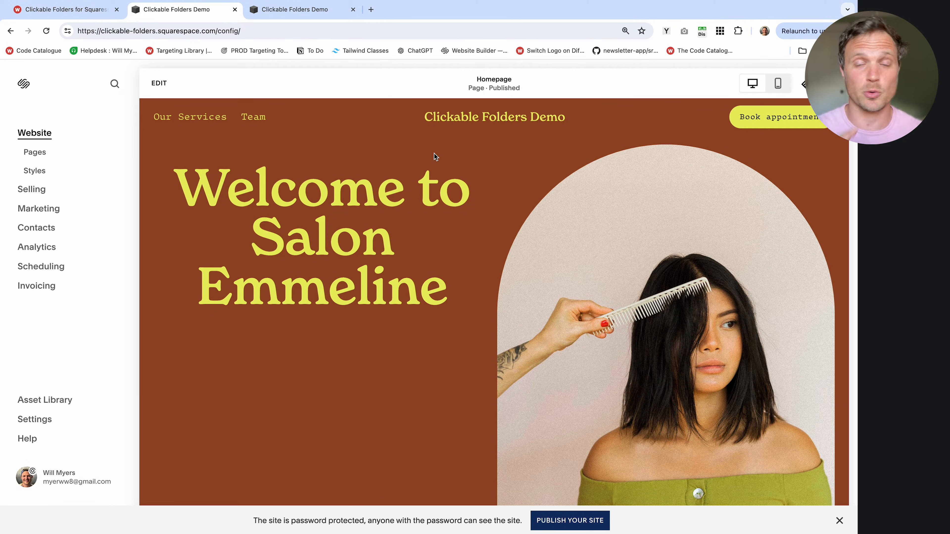
mouse_move(427, 157)
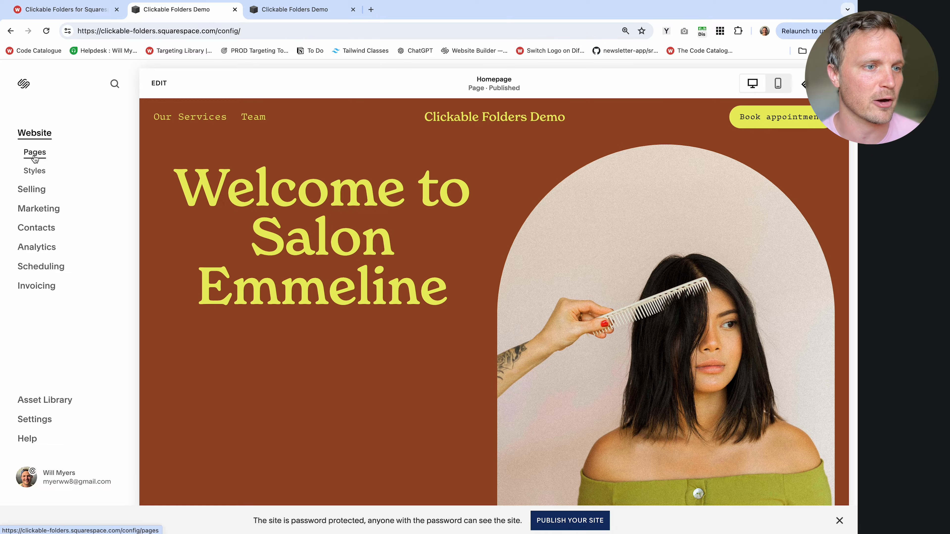
Show the site's Pages panel listing the Our Services and Team navigation folders.
click(34, 153)
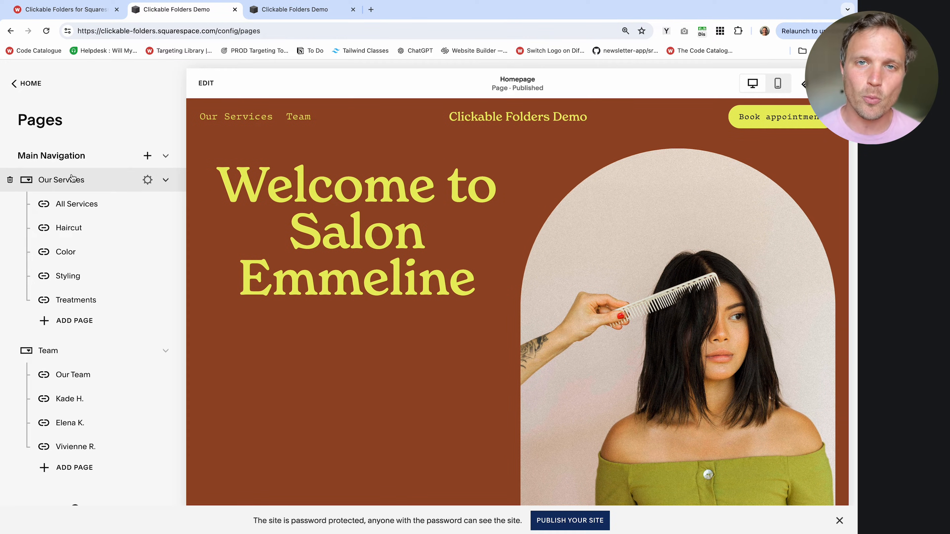
mouse_move(235, 116)
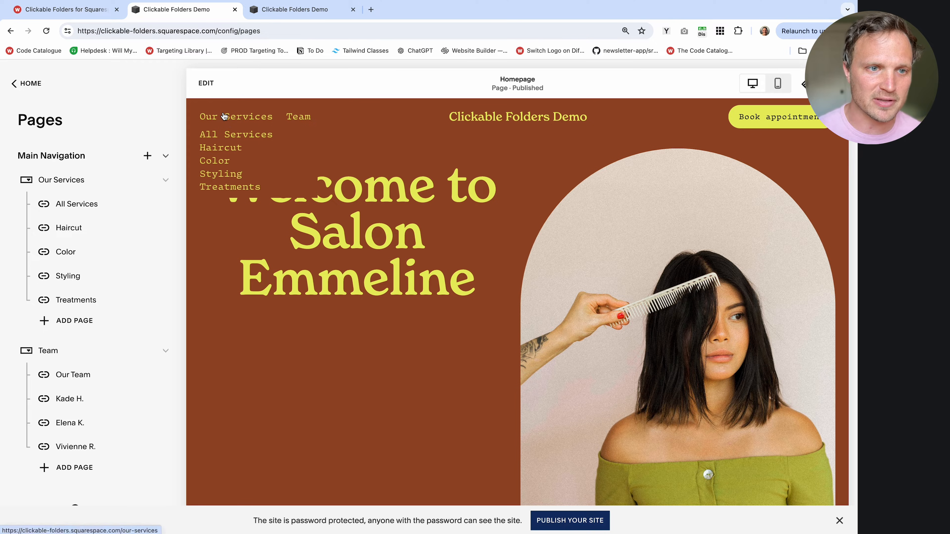
mouse_move(273, 172)
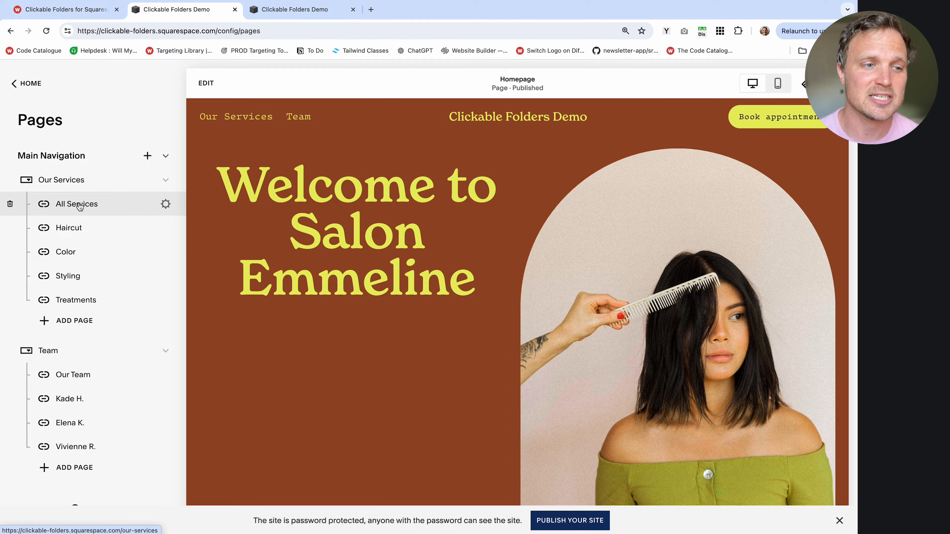
mouse_move(66, 207)
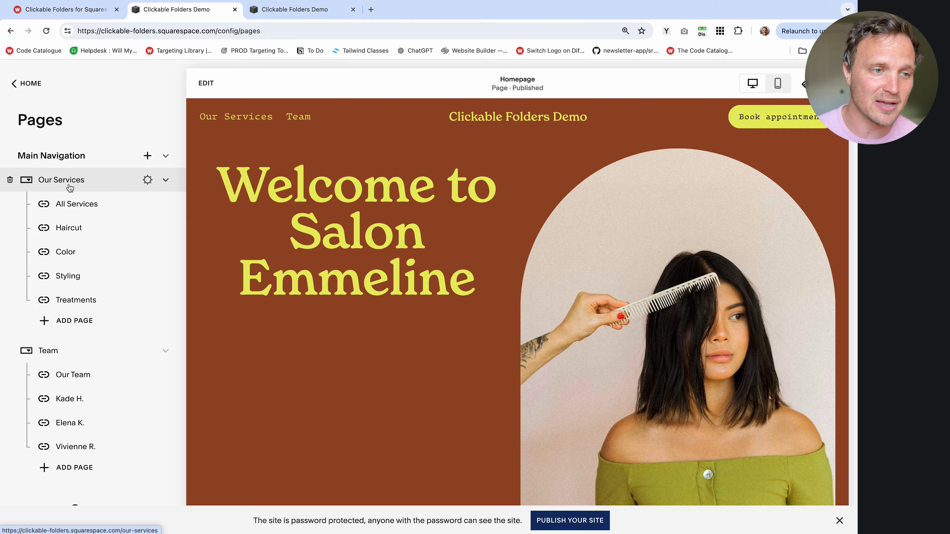
mouse_move(76, 203)
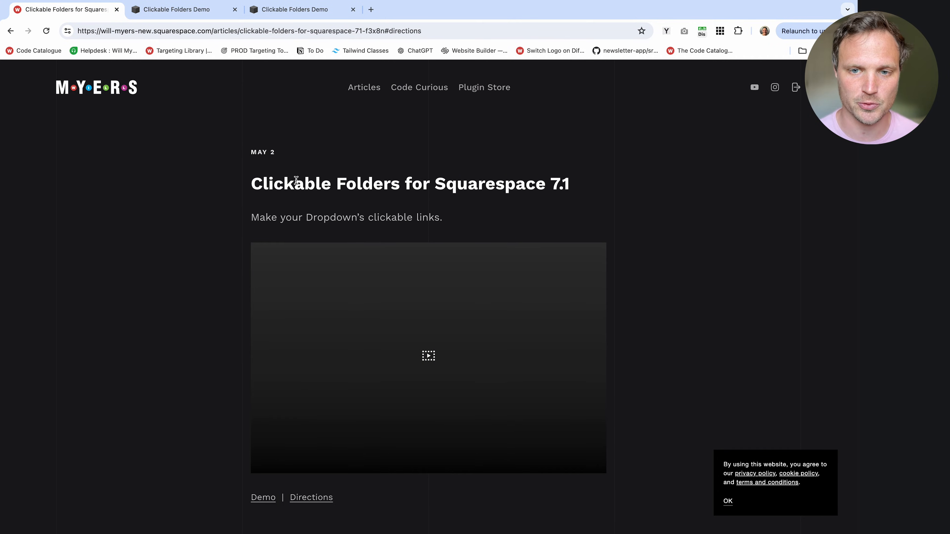
Copy the Clickable Folders JavaScript block from the Will Myers article and return to the editor.
scroll(down, 3)
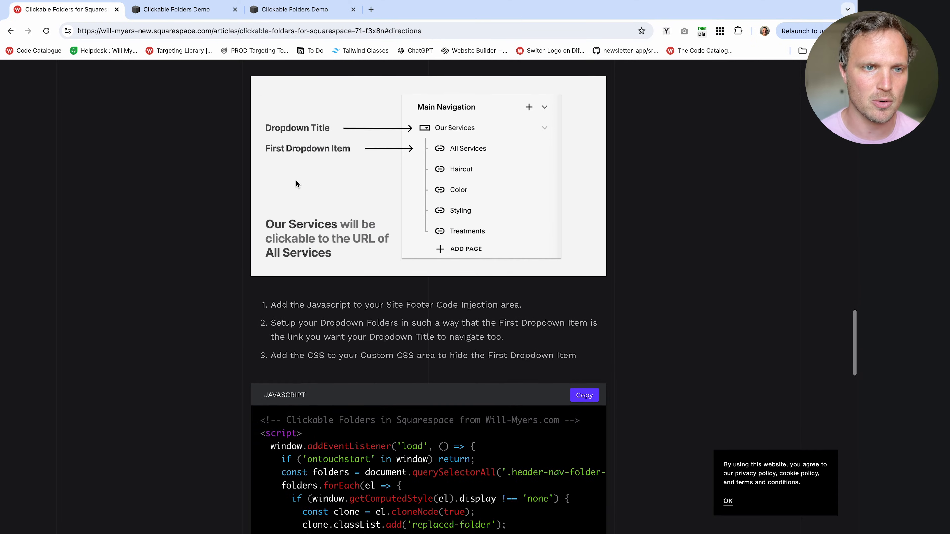
scroll(down, 3)
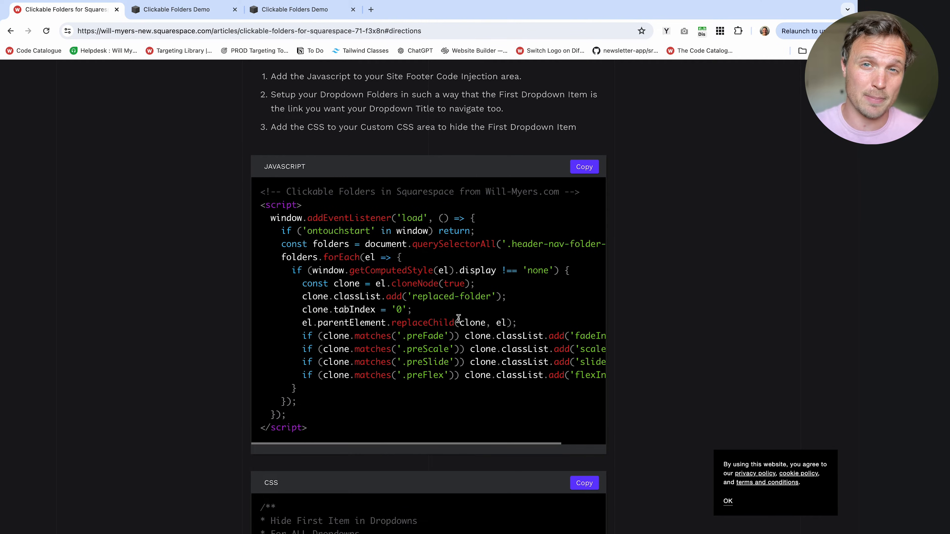
scroll(down, 3)
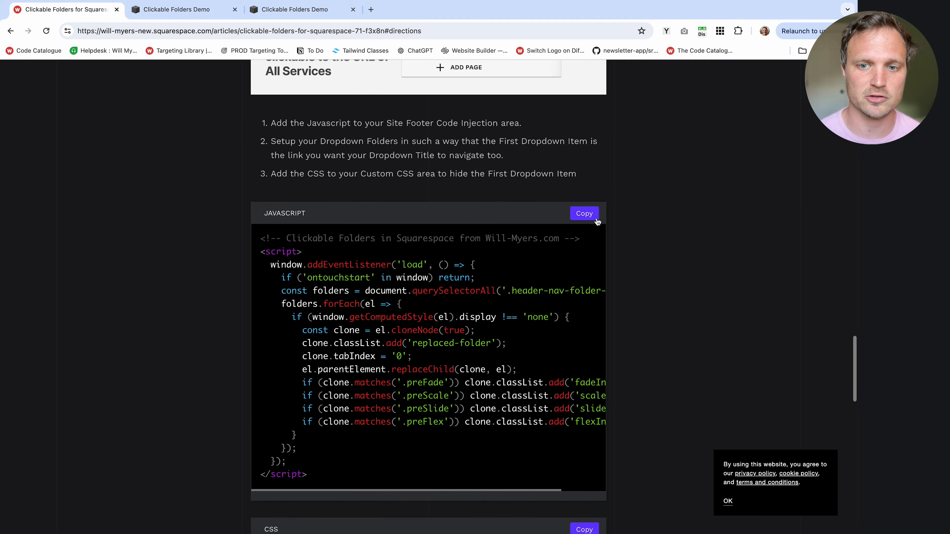
click(583, 213)
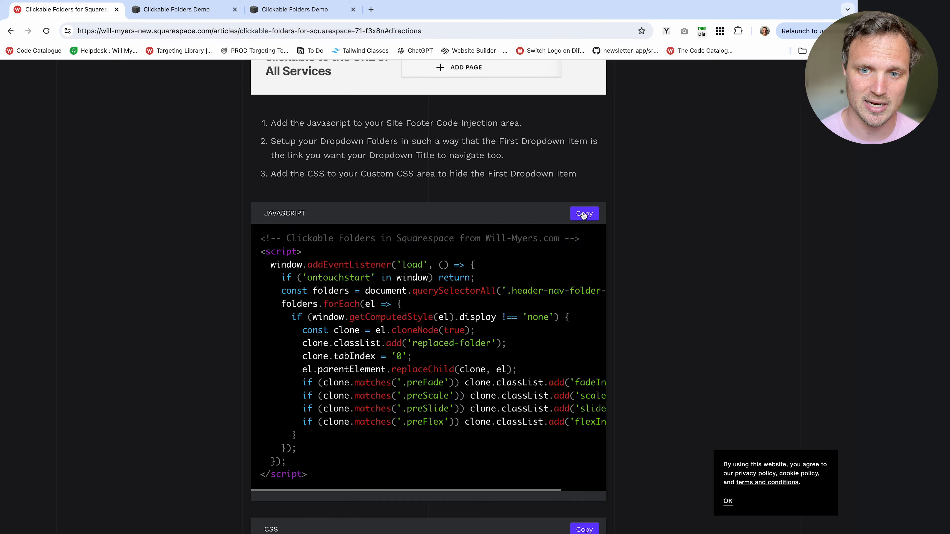
click(184, 9)
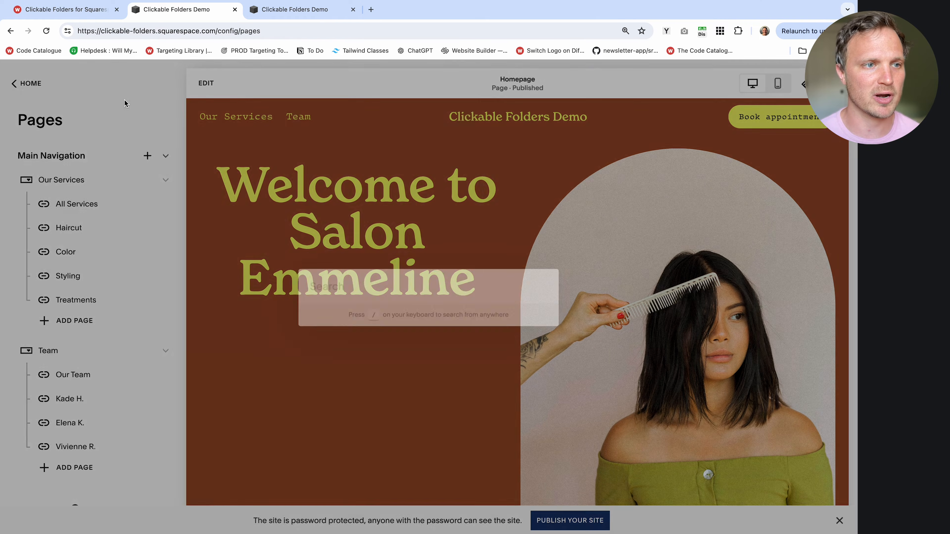
Reach Code Injection via the admin search for 'code' to paste the script into the Footer field.
click(29, 83)
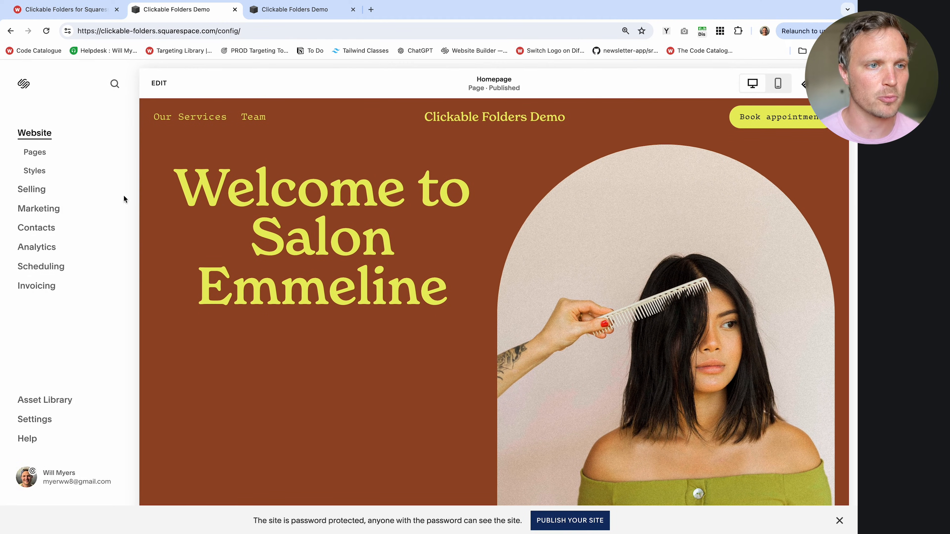
click(115, 83)
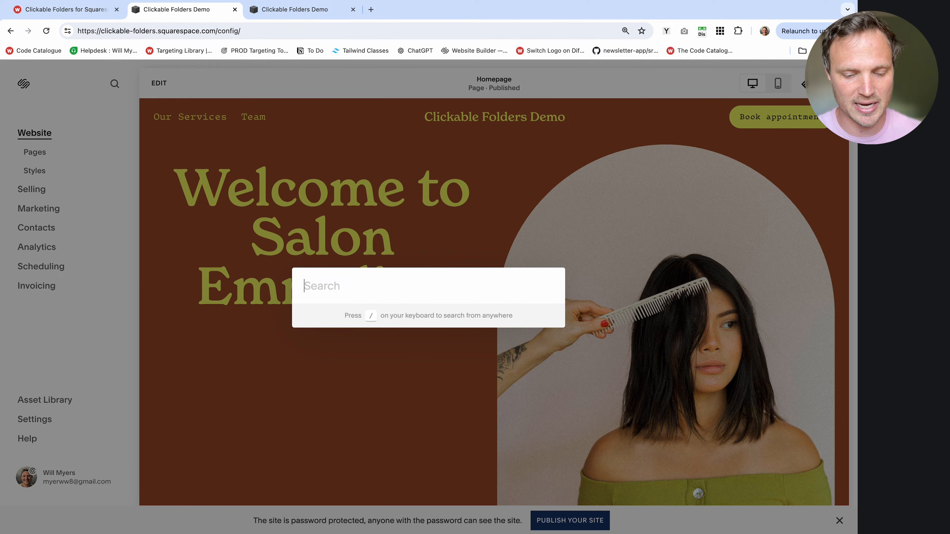
text(code)
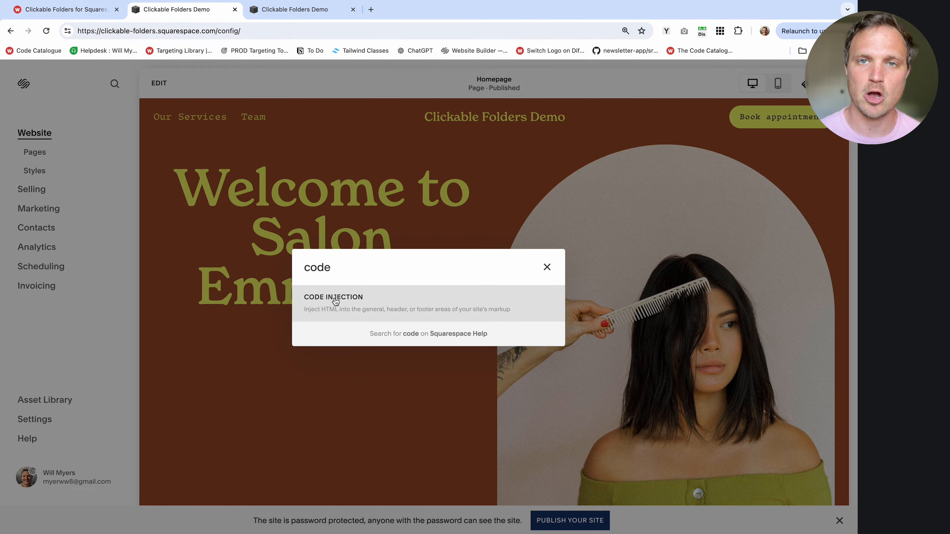
click(333, 297)
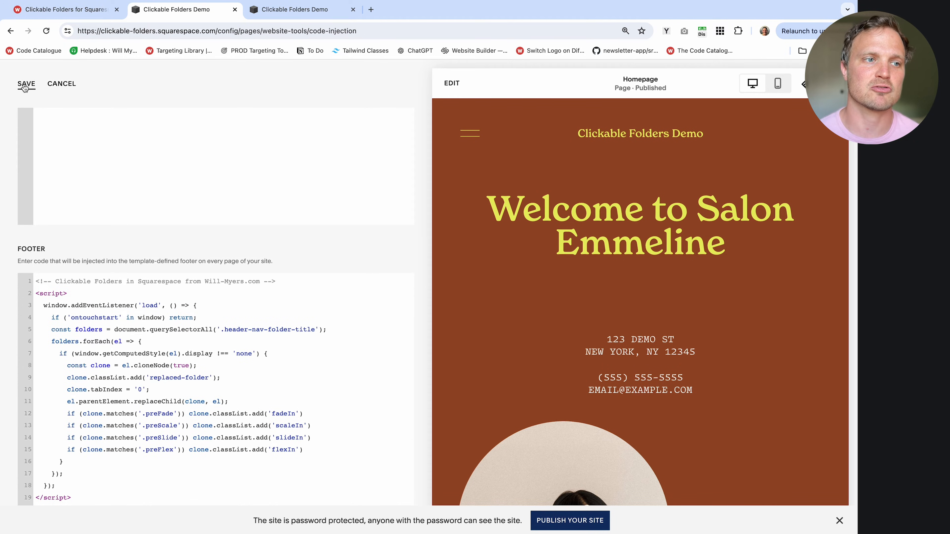
Save the footer code and confirm the Team and Our Services titles open their pages.
click(25, 84)
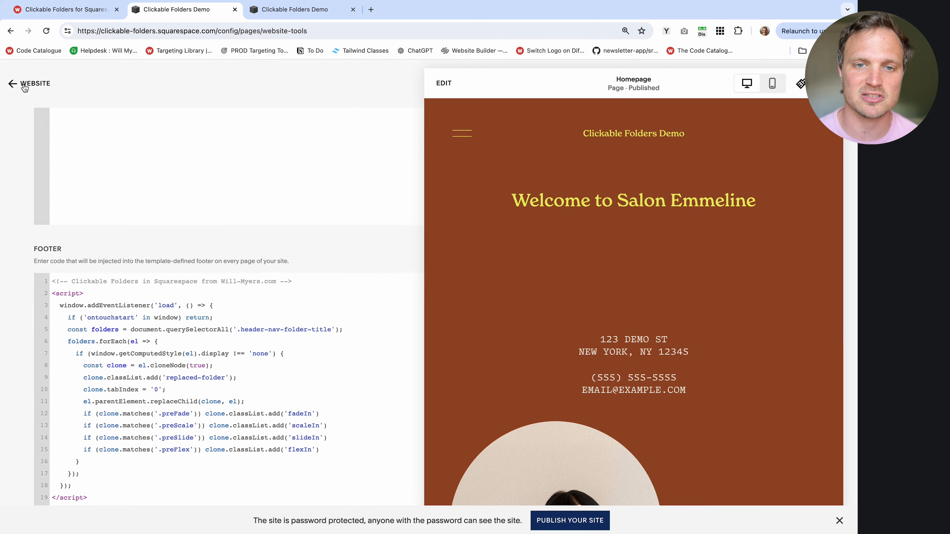
click(33, 84)
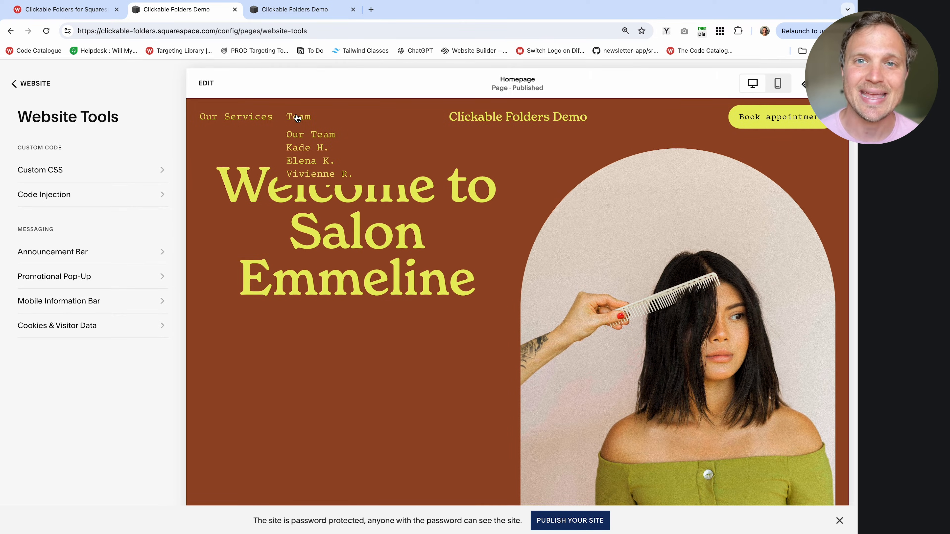
click(297, 116)
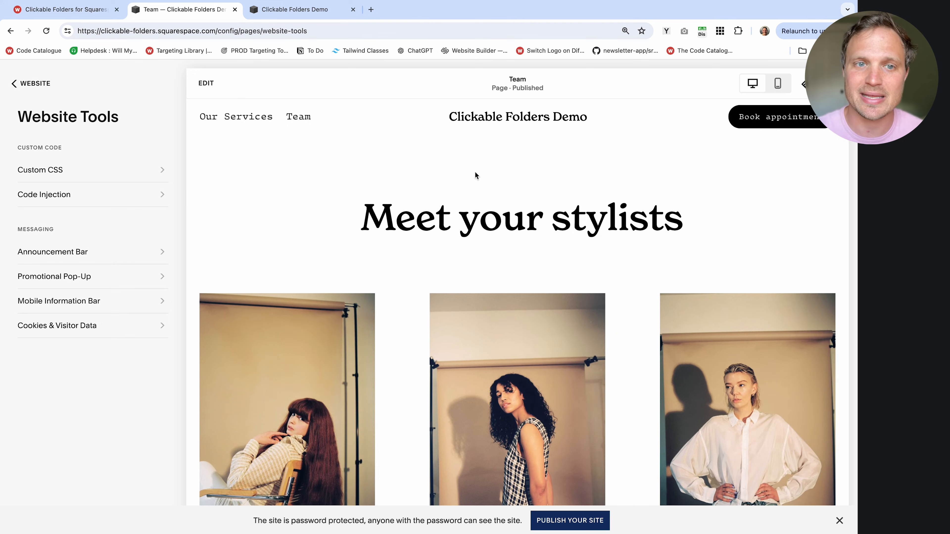
click(299, 116)
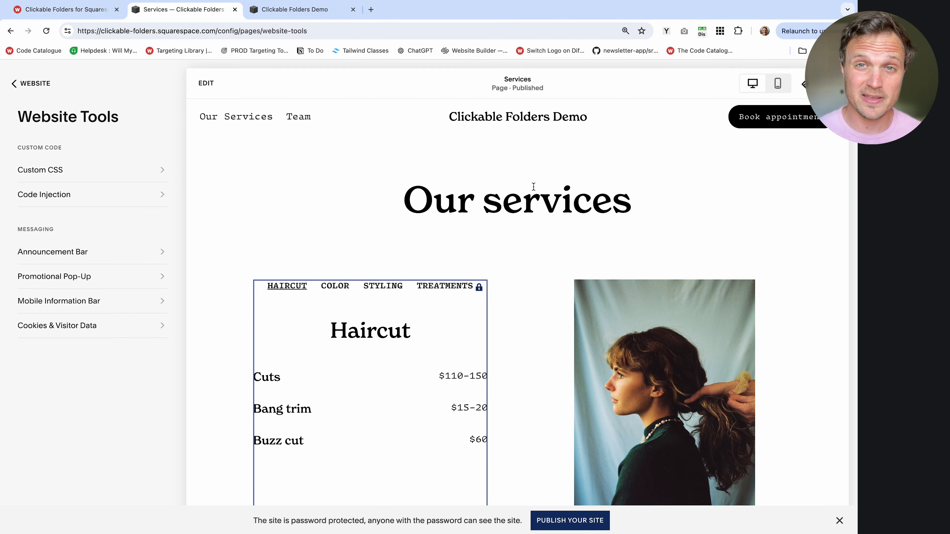
mouse_move(297, 116)
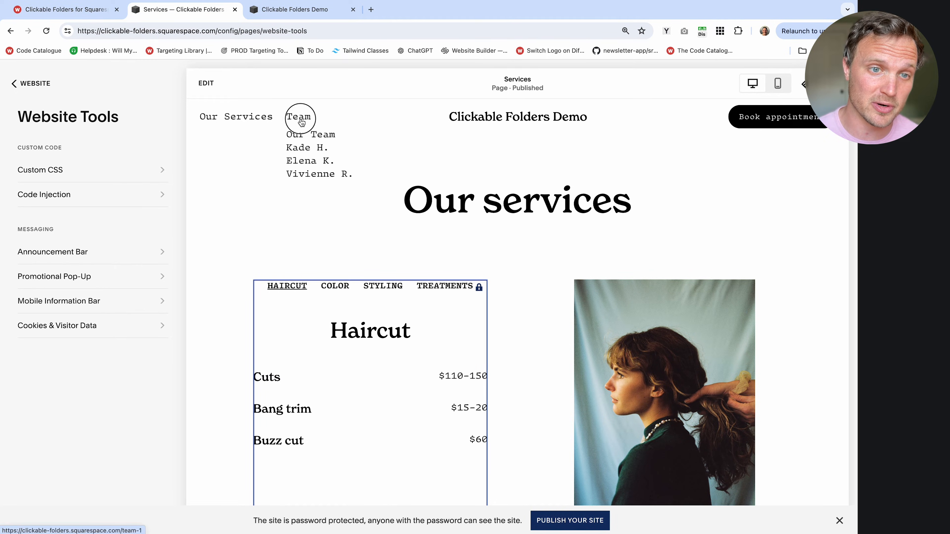
Re-test the Team and Our Services titles in the preview, then switch to the live site.
click(299, 116)
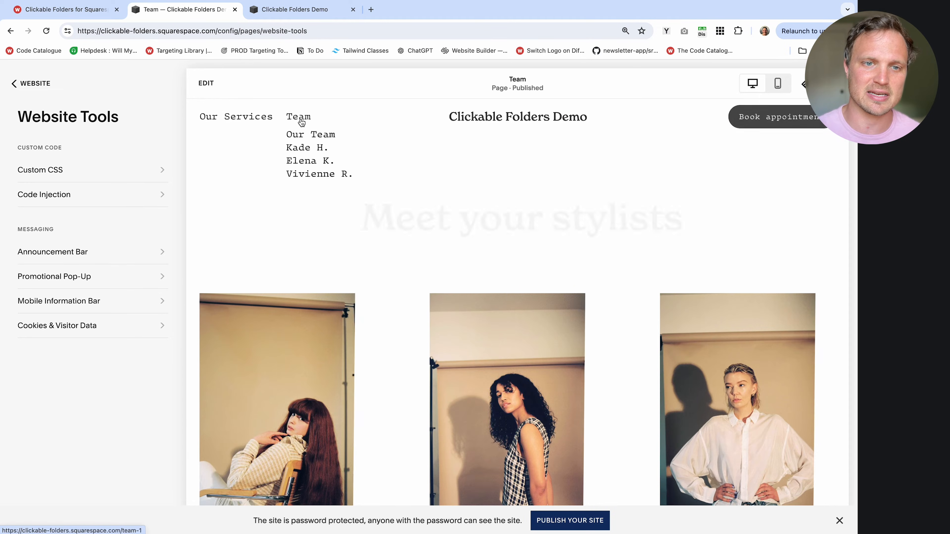
click(236, 116)
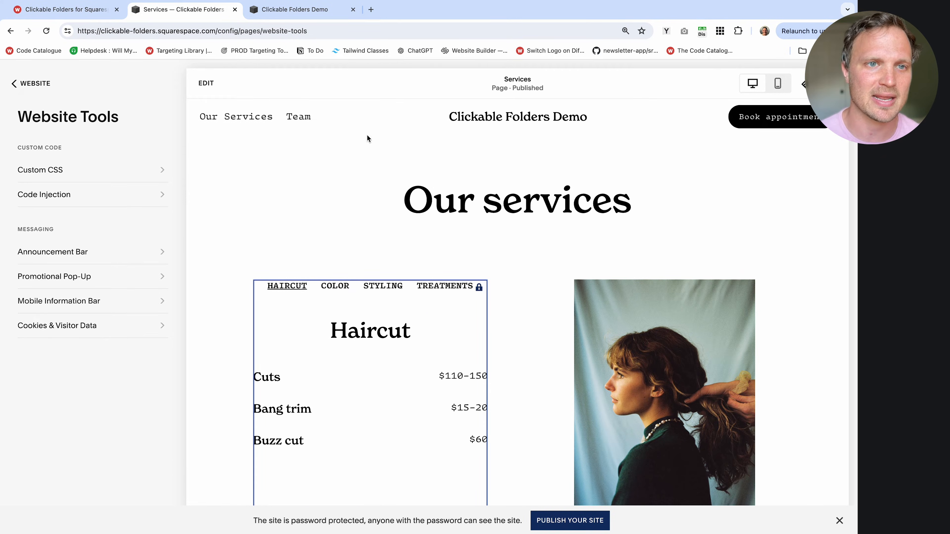
click(297, 9)
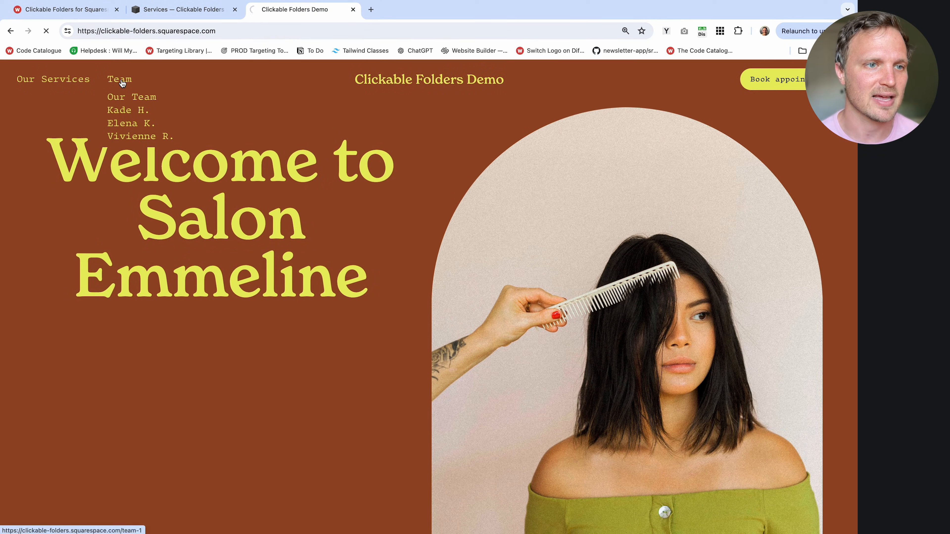
Confirm Our Services opens its page on the live site, then return to the editor and the article.
click(53, 78)
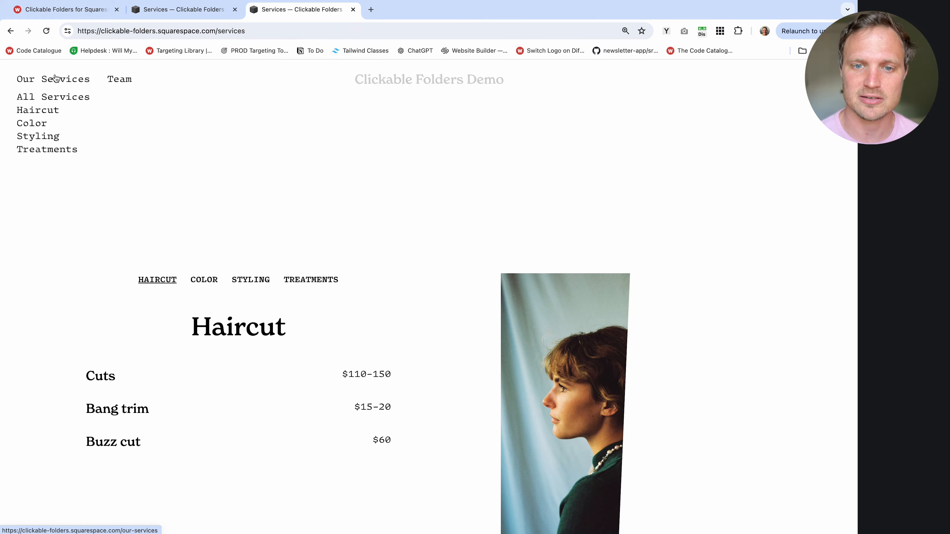
click(182, 9)
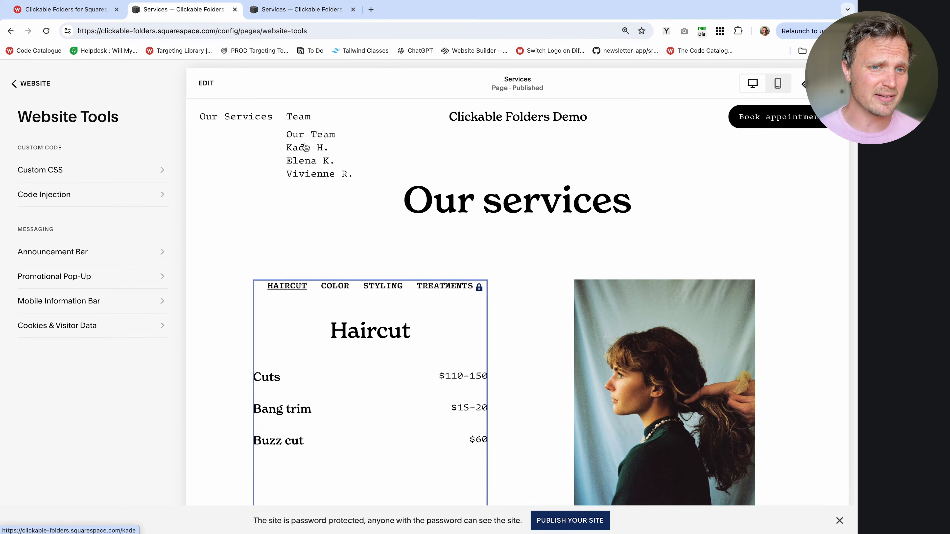
mouse_move(298, 116)
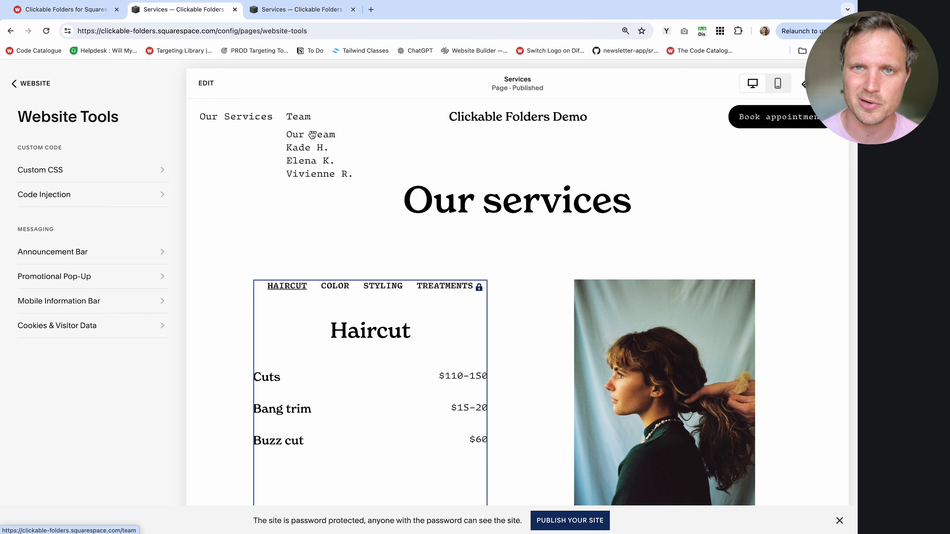
click(61, 9)
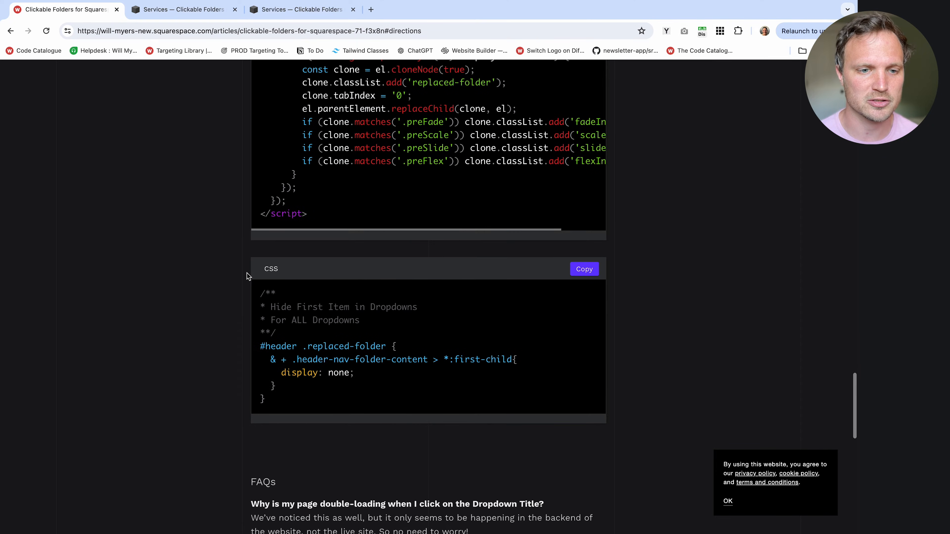
mouse_move(463, 343)
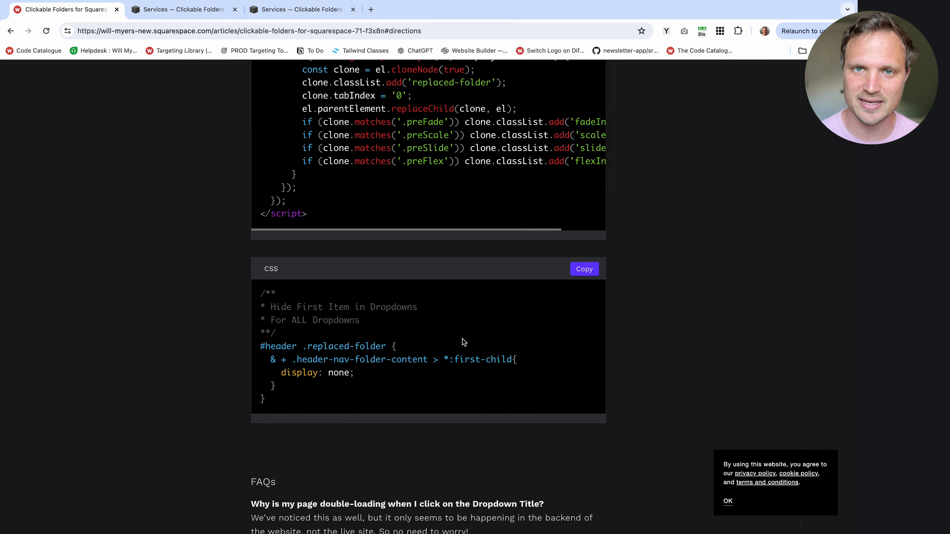
Copy the article's dropdown-hiding CSS and return to the site editor.
click(583, 269)
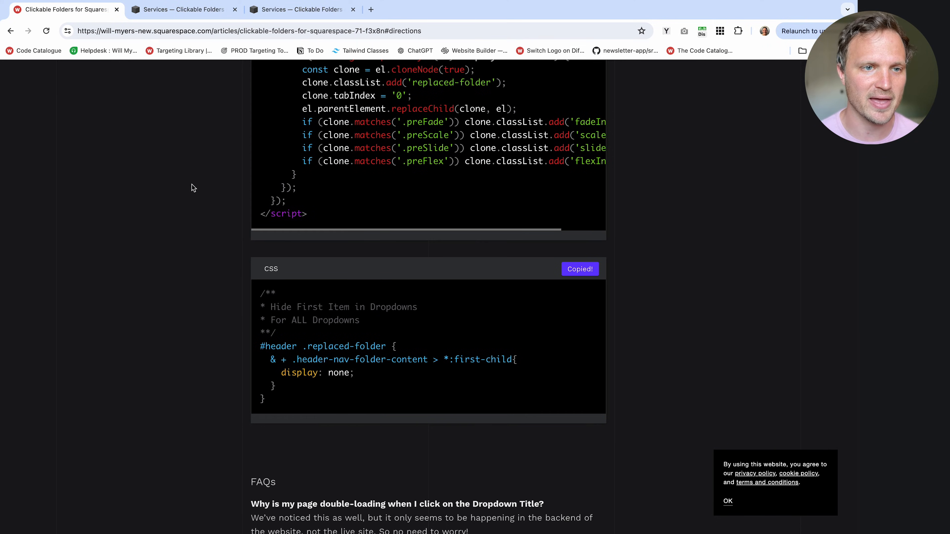
click(182, 9)
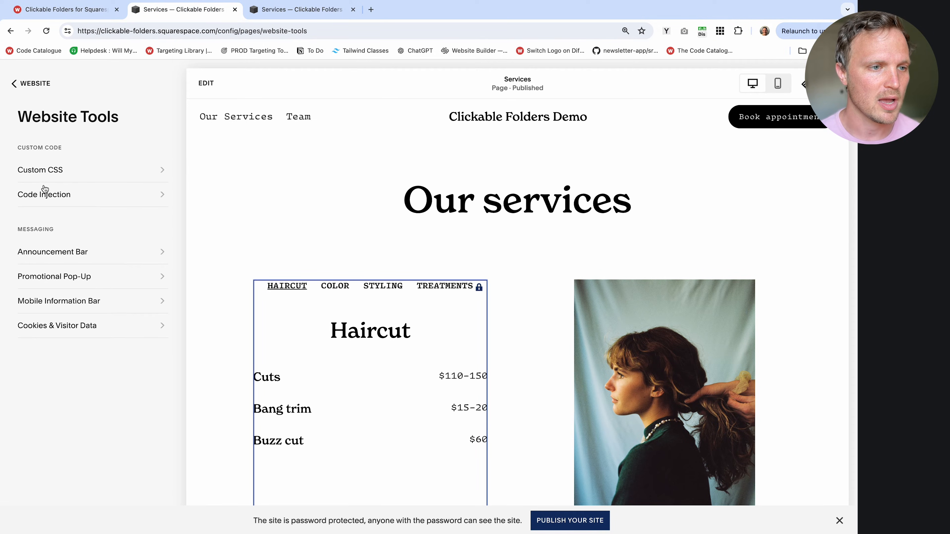
Reach the Custom CSS editor via the admin search for 'css' to paste the hide-first-item code.
click(30, 83)
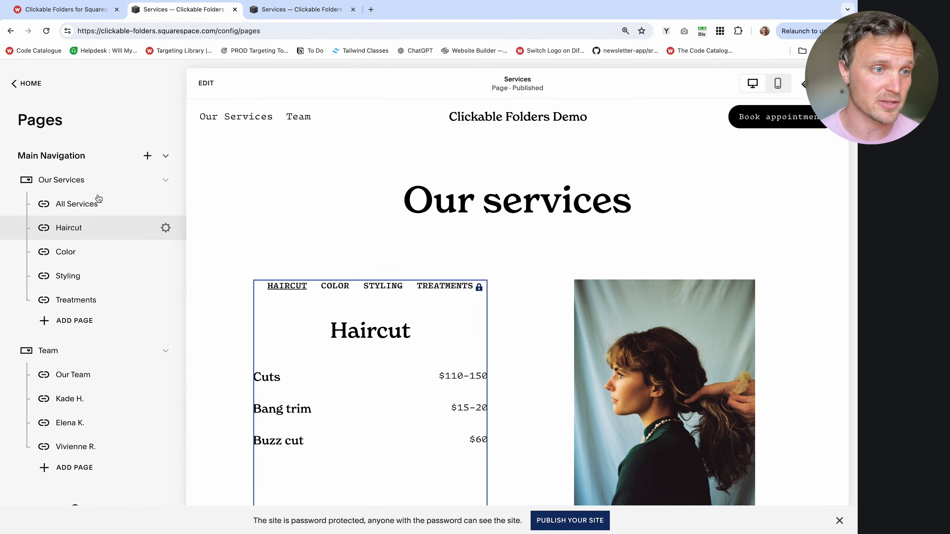
click(25, 83)
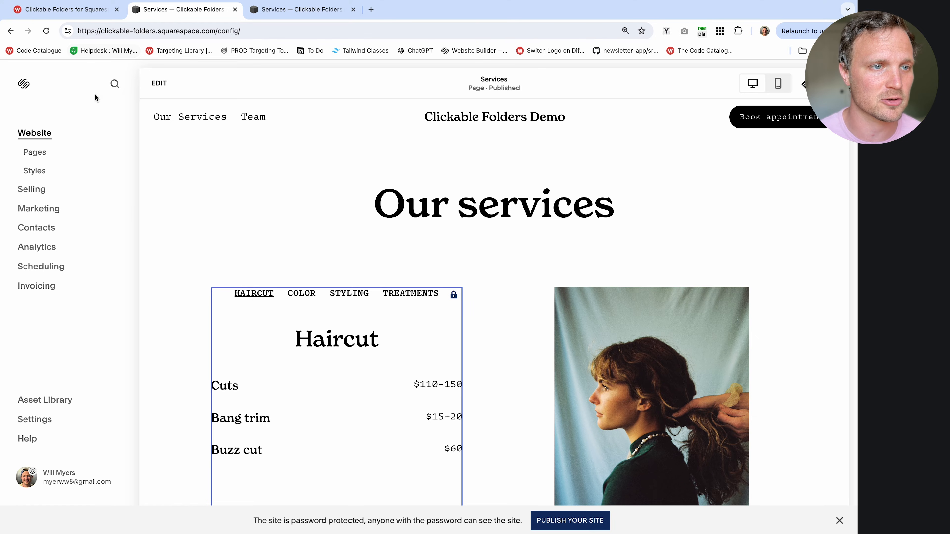
click(114, 84)
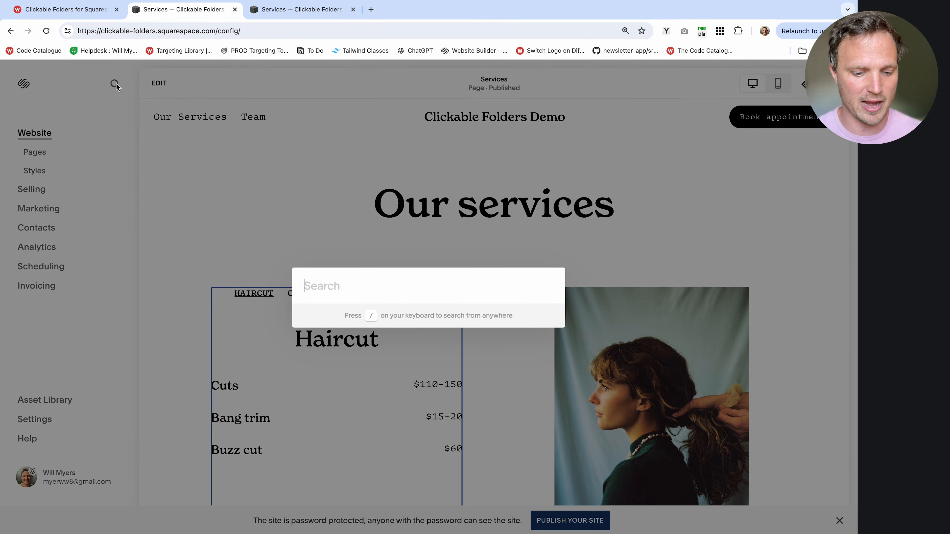
text(css)
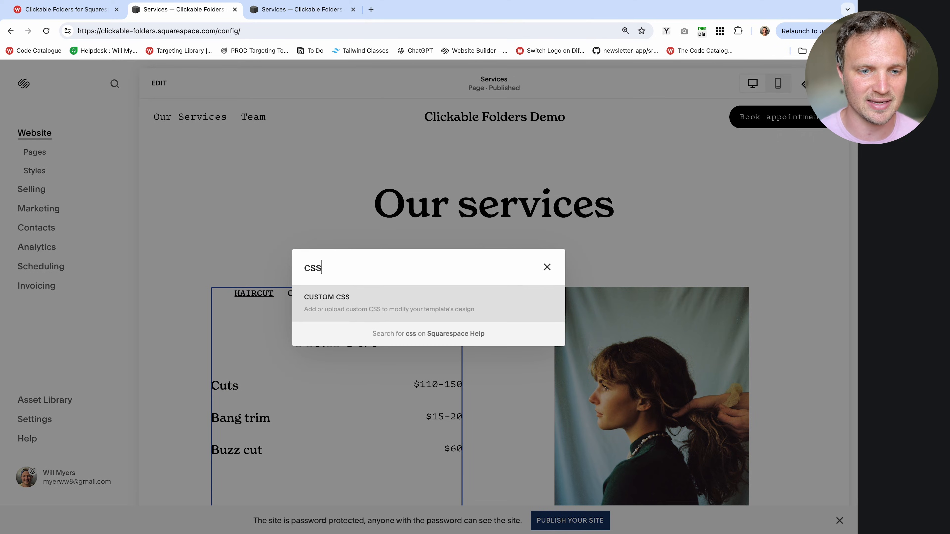
click(326, 297)
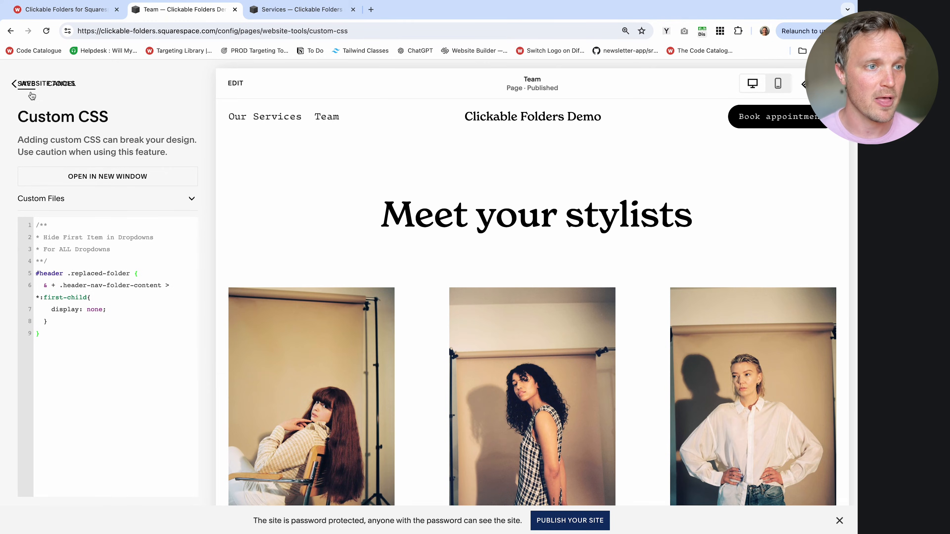
Check in Pages that the All Services link points to /services, then close its settings unchanged.
click(14, 84)
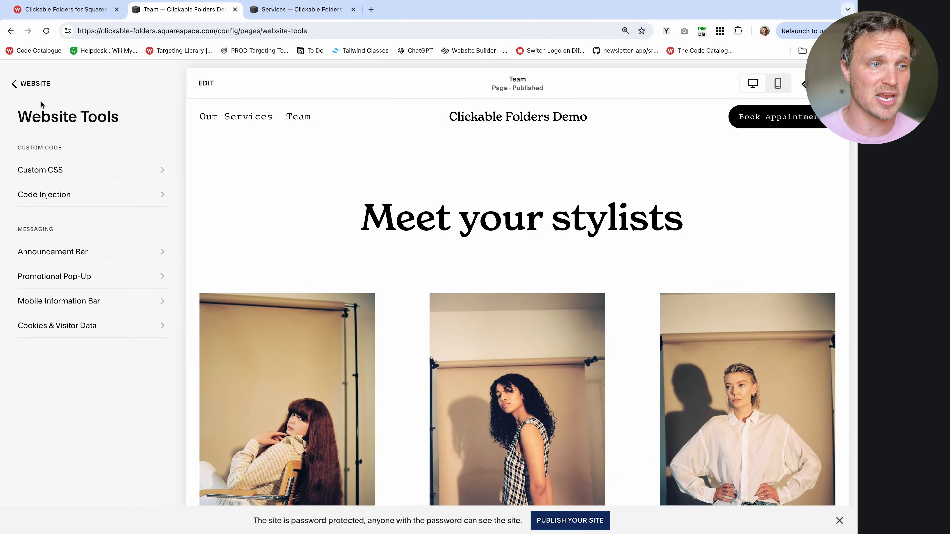
click(14, 84)
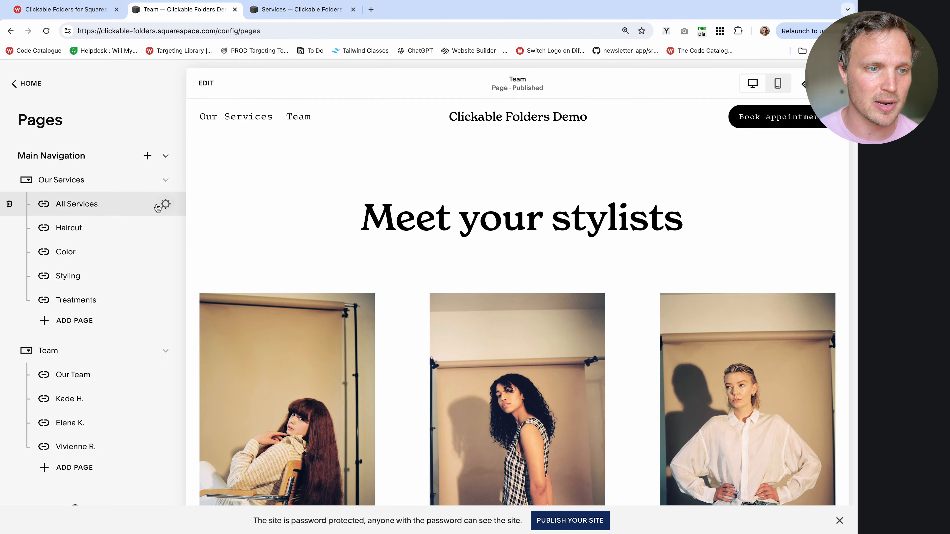
click(164, 204)
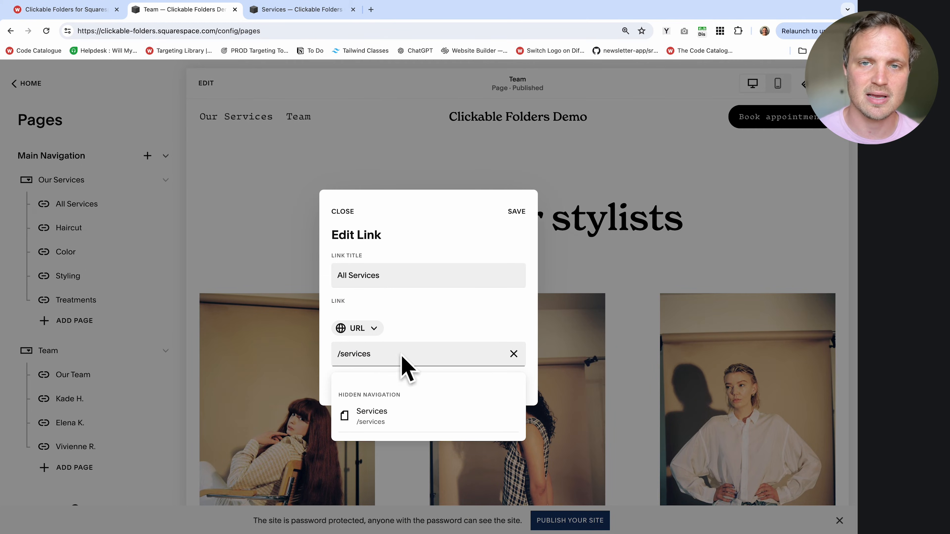
mouse_move(348, 227)
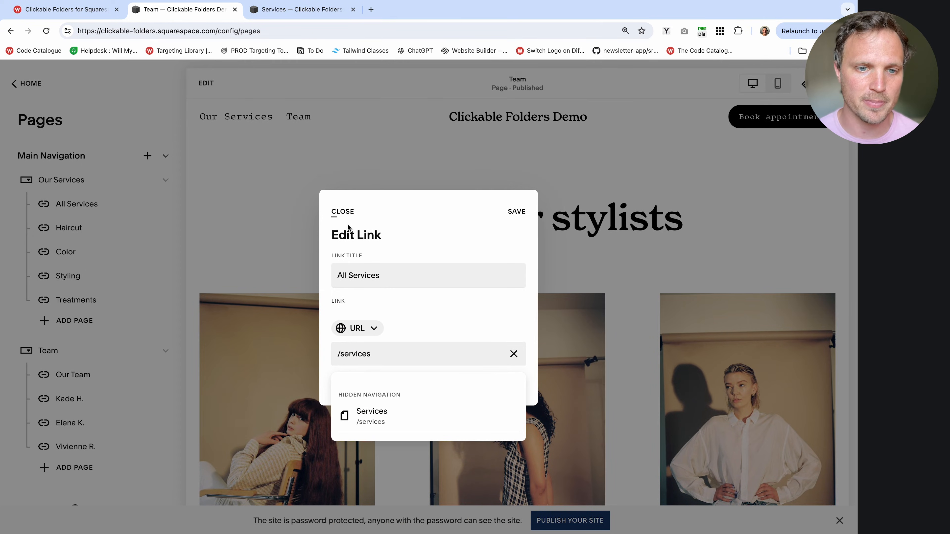
click(342, 211)
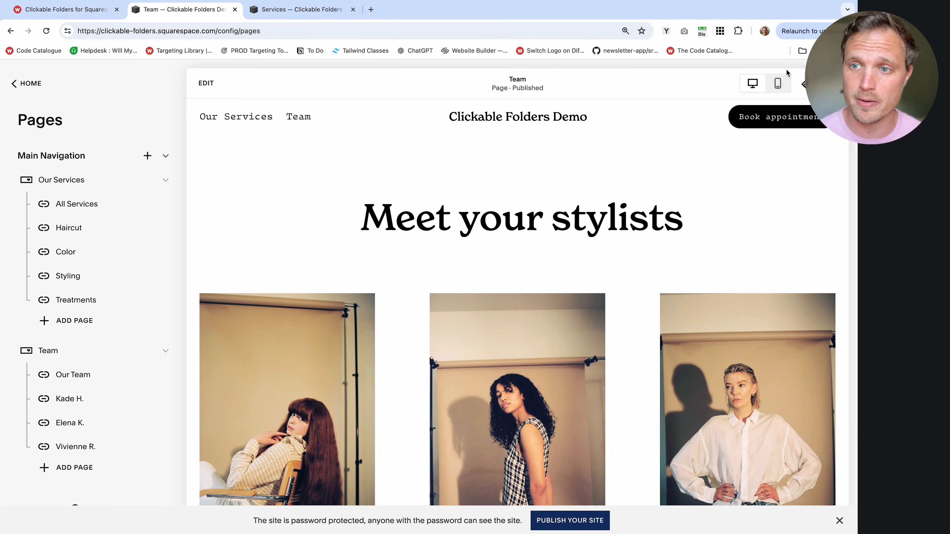
In mobile preview, open the menu's Our Services submenu where All Services still appears, then close it.
click(777, 84)
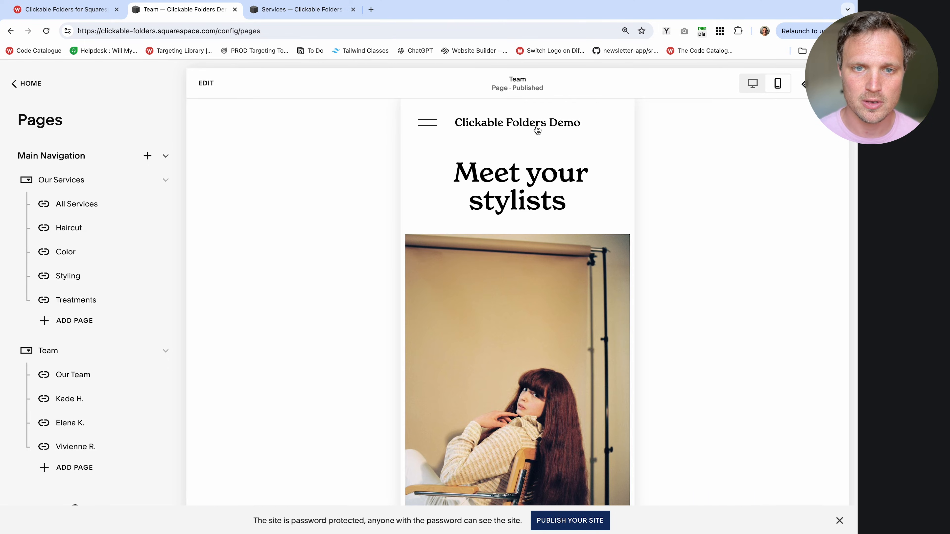
click(427, 123)
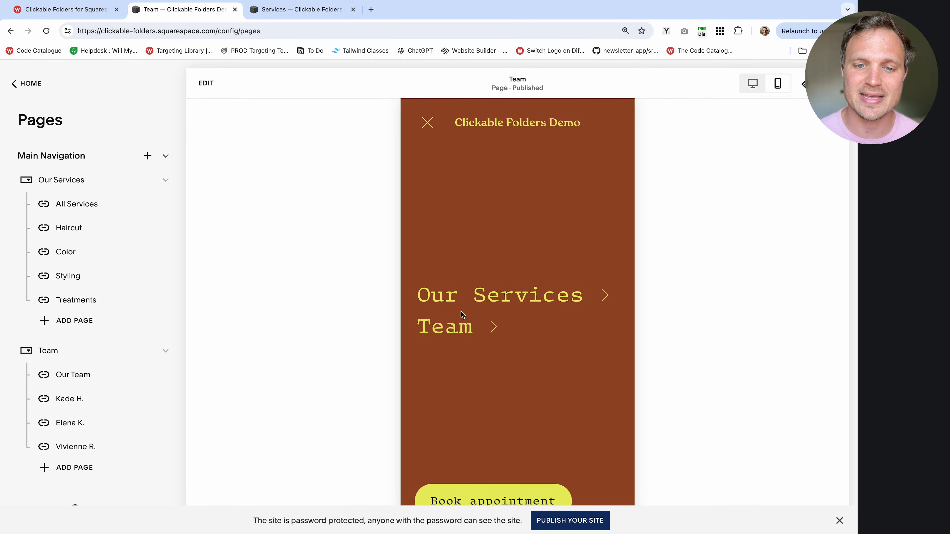
mouse_move(444, 327)
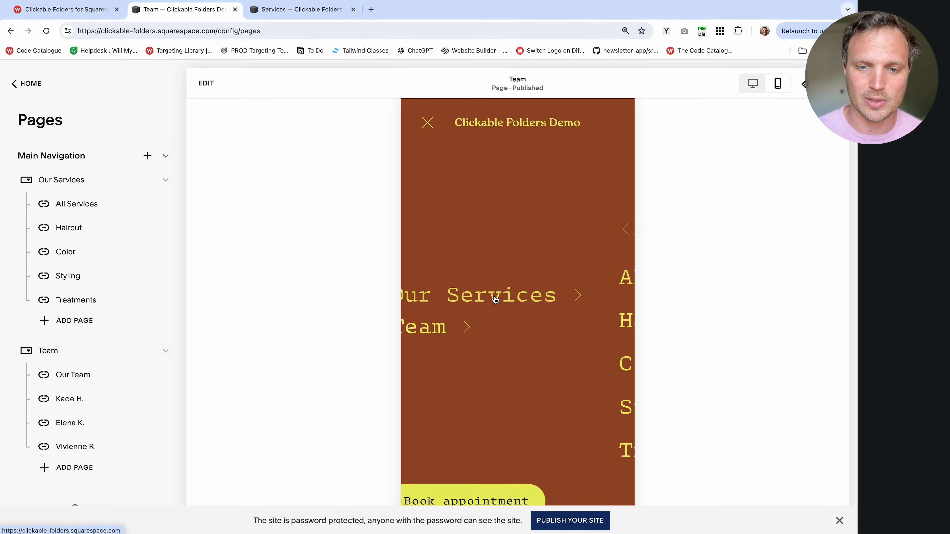
click(500, 295)
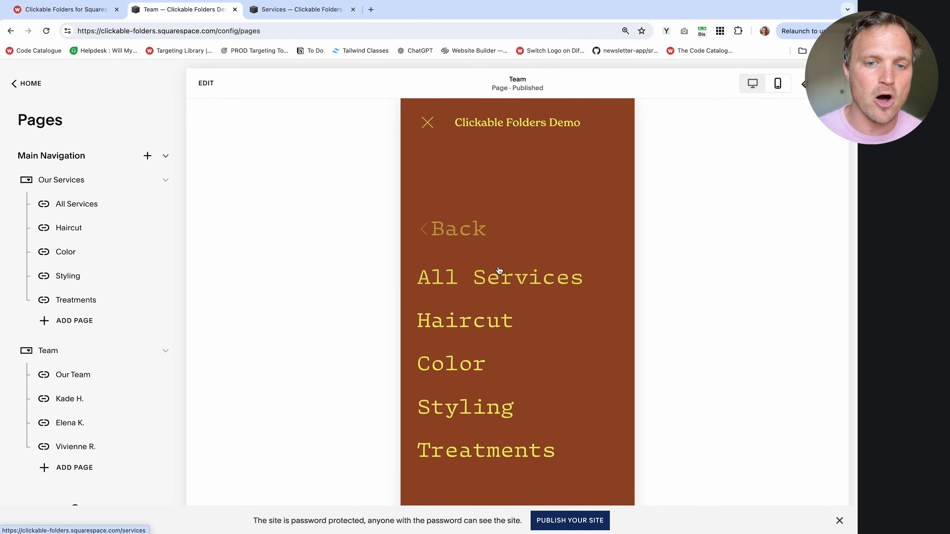
mouse_move(478, 280)
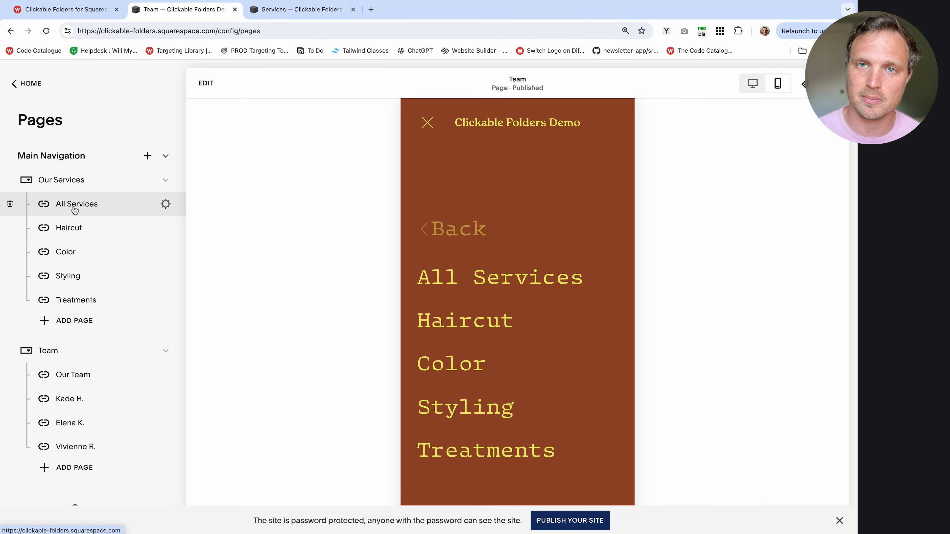
click(427, 122)
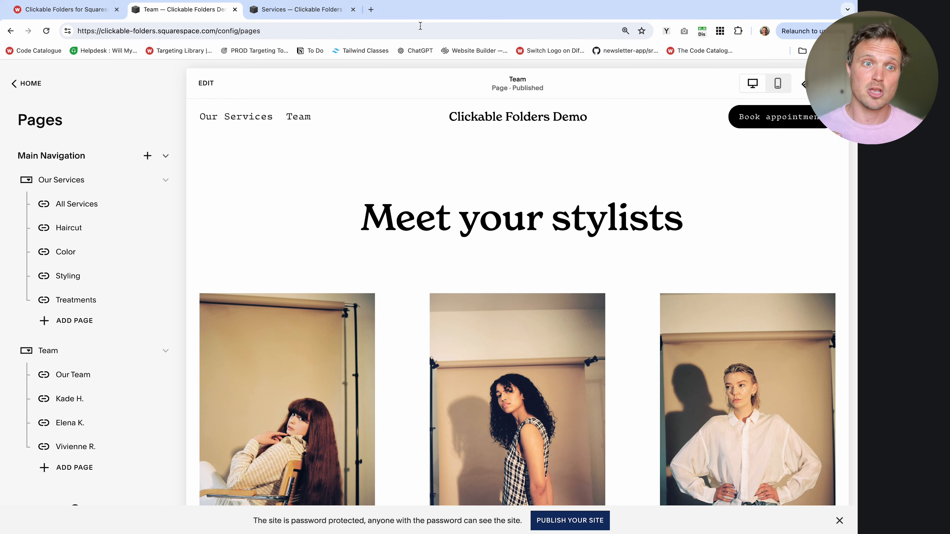
mouse_move(236, 116)
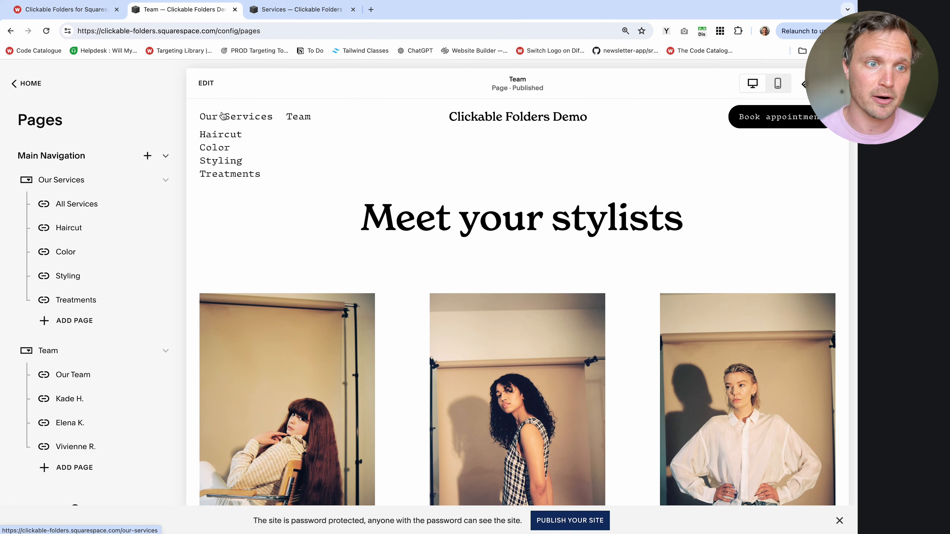
mouse_move(218, 181)
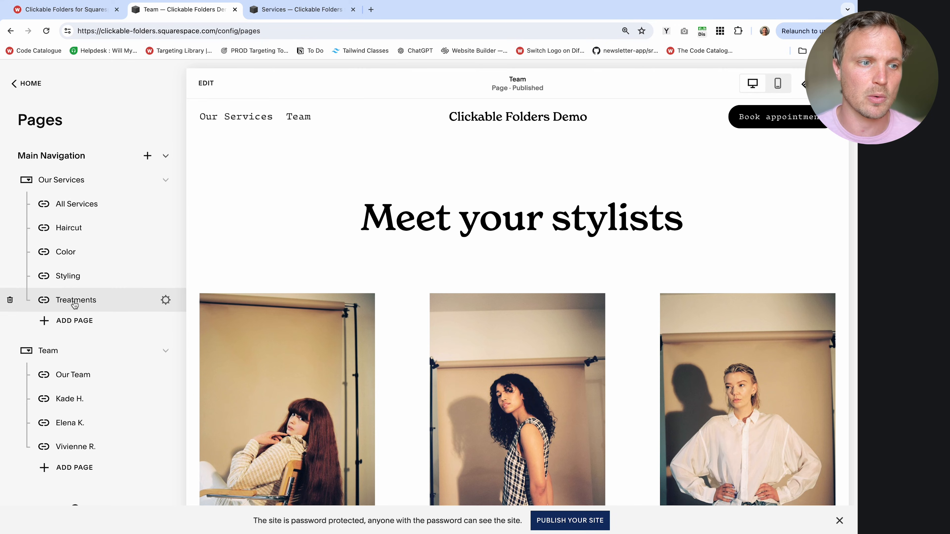
mouse_move(75, 204)
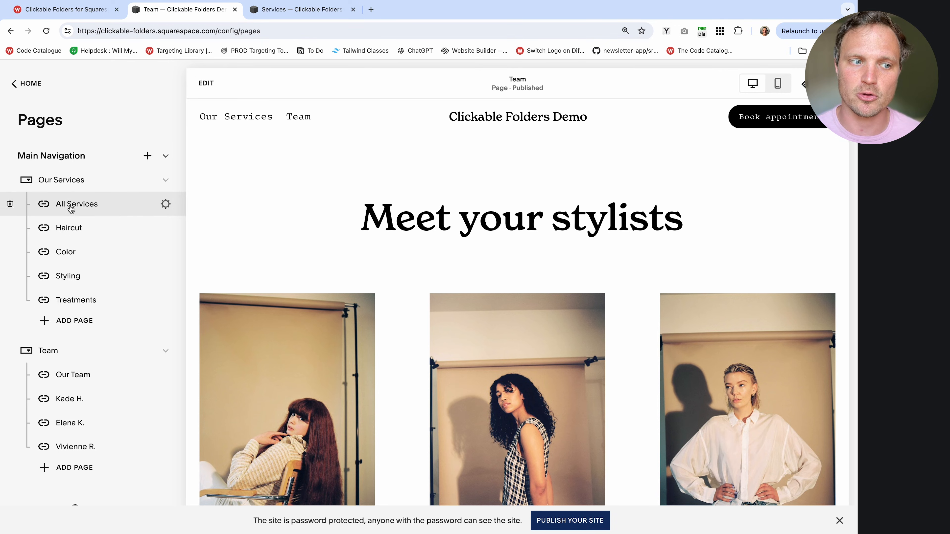
Check the desktop Our Services dropdown shows only Haircut, Color, Styling and Treatments.
click(416, 9)
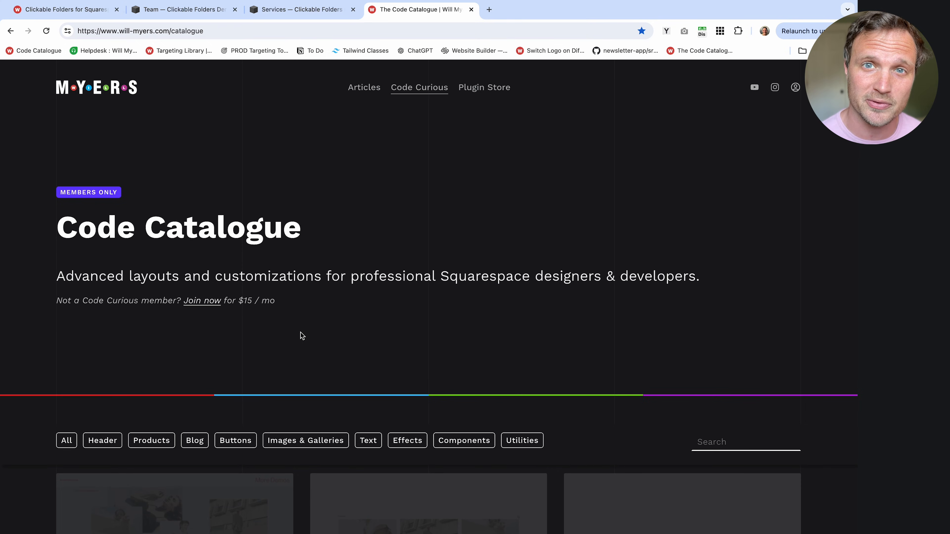
mouse_move(322, 319)
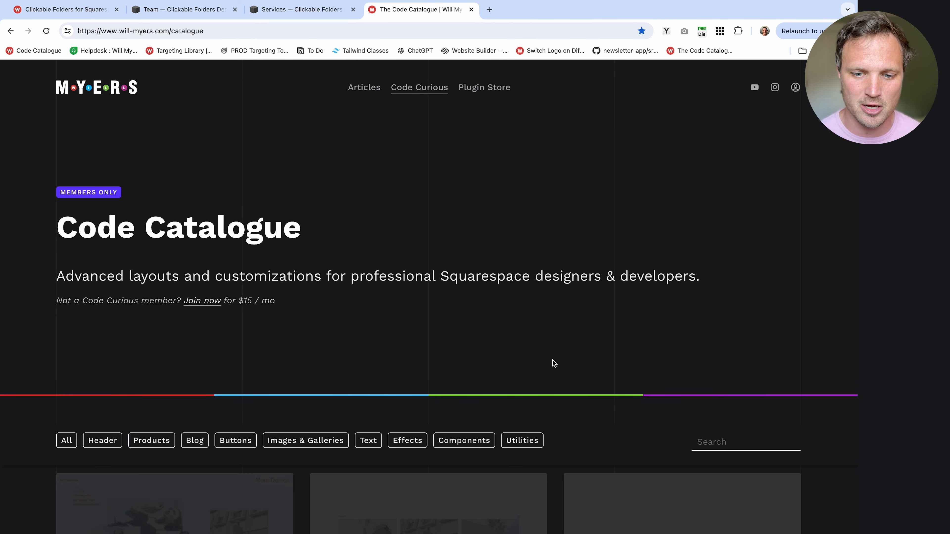
Scroll through the Will Myers Code Catalogue cards and return to the top.
scroll(down, 3)
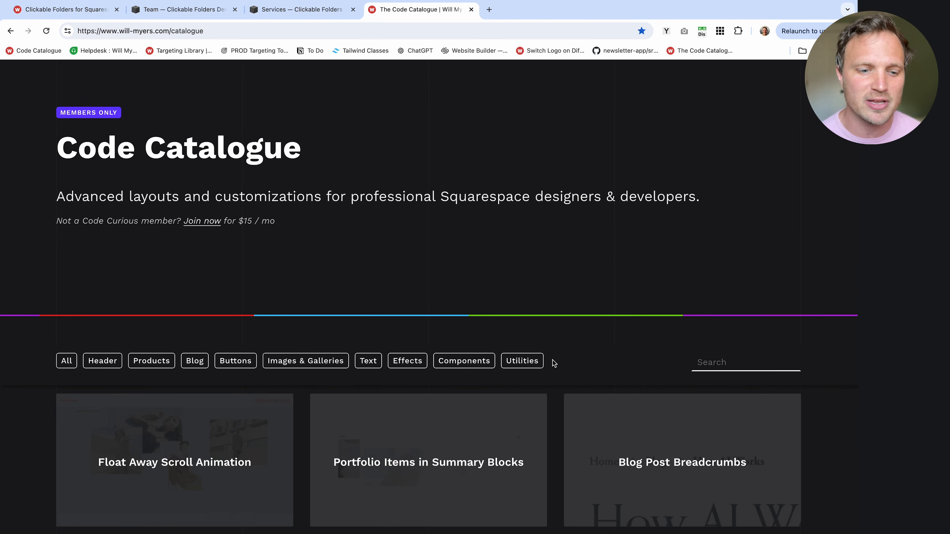
scroll(down, 3)
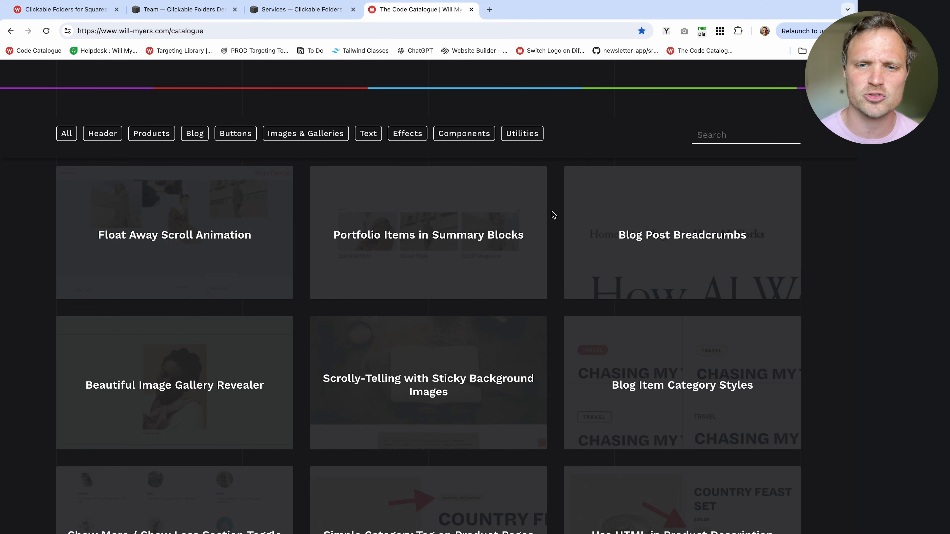
scroll(down, 3)
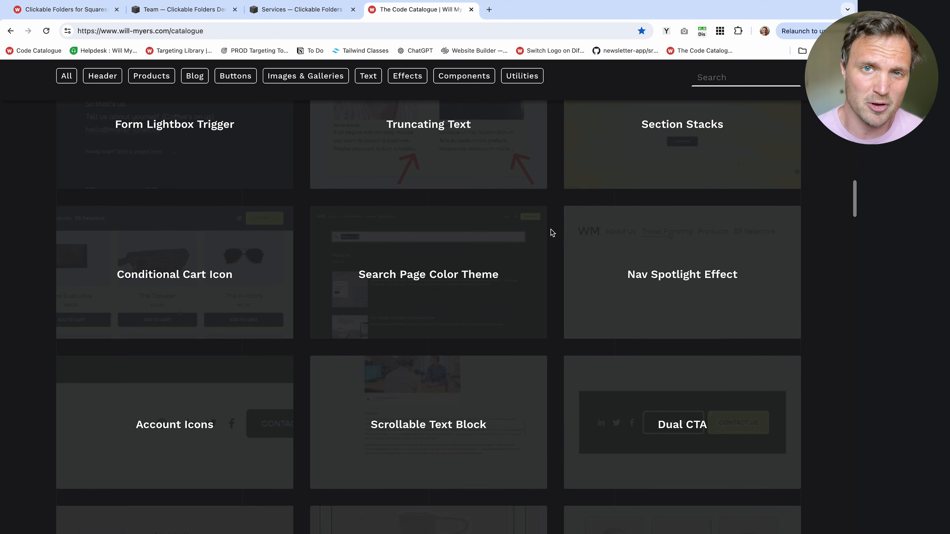
scroll(down, 3)
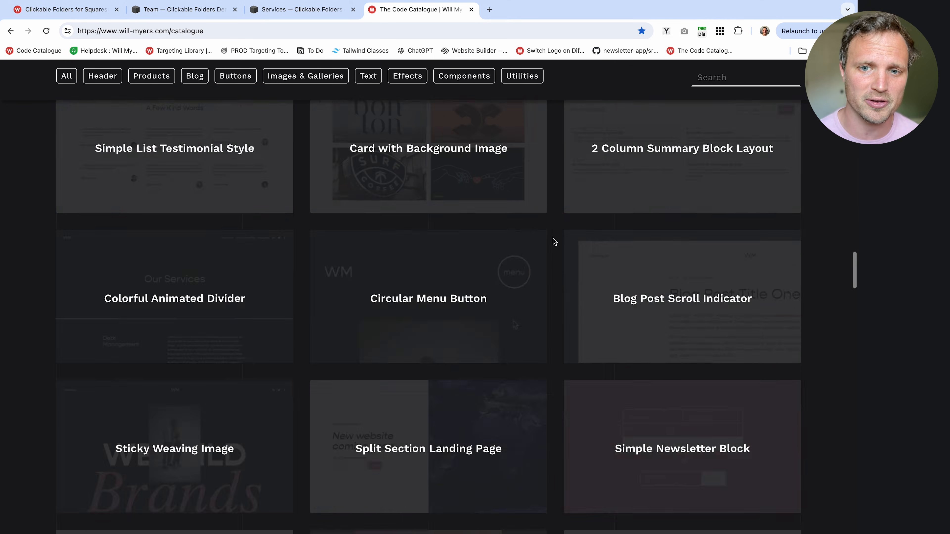
scroll(up, 3)
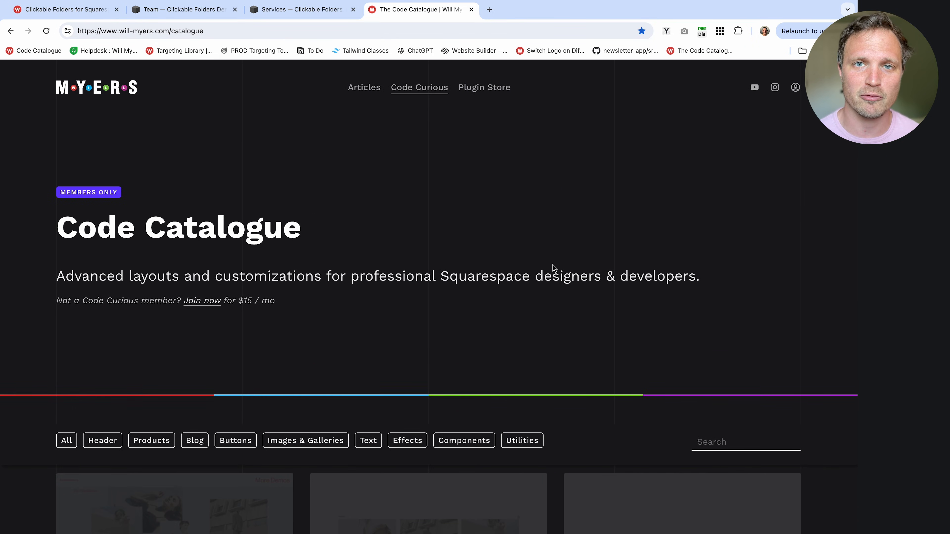